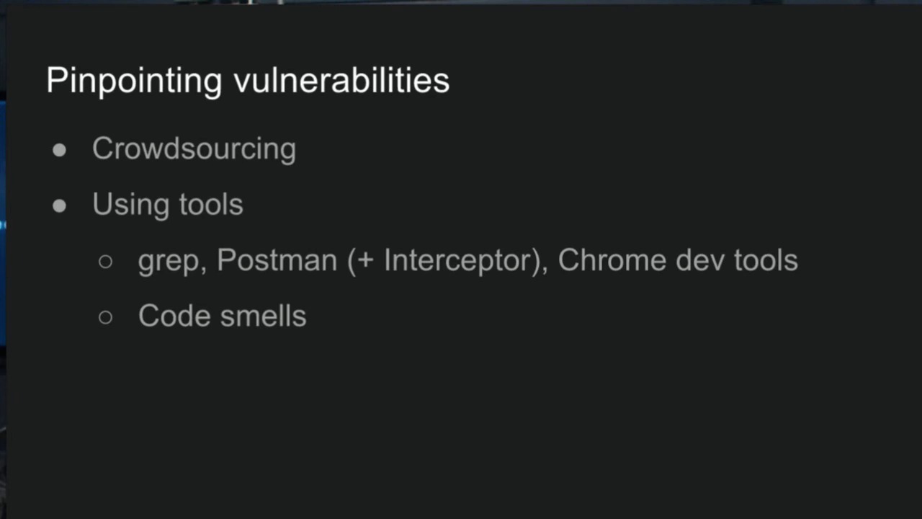
# Advance from the Pinpointing vulnerabilities slide to the Code smells slide on SafeString and html_safe.
pyautogui.press('Right')
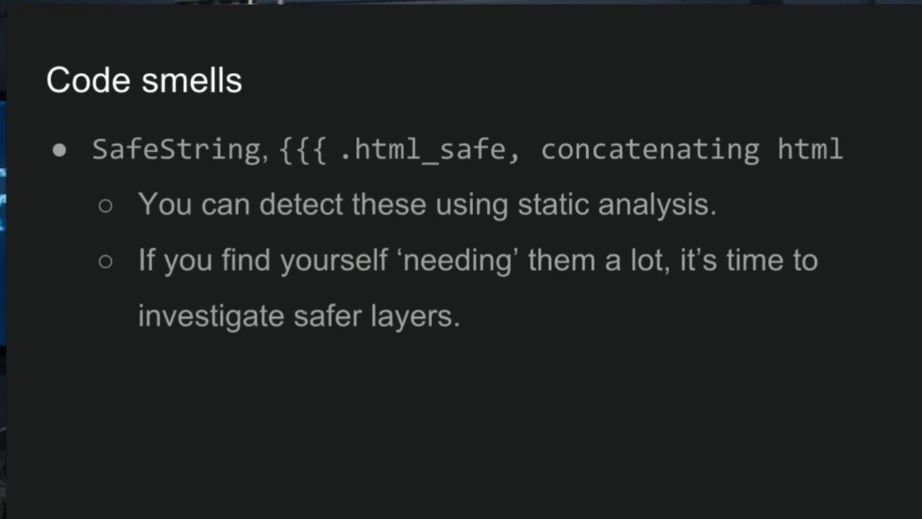